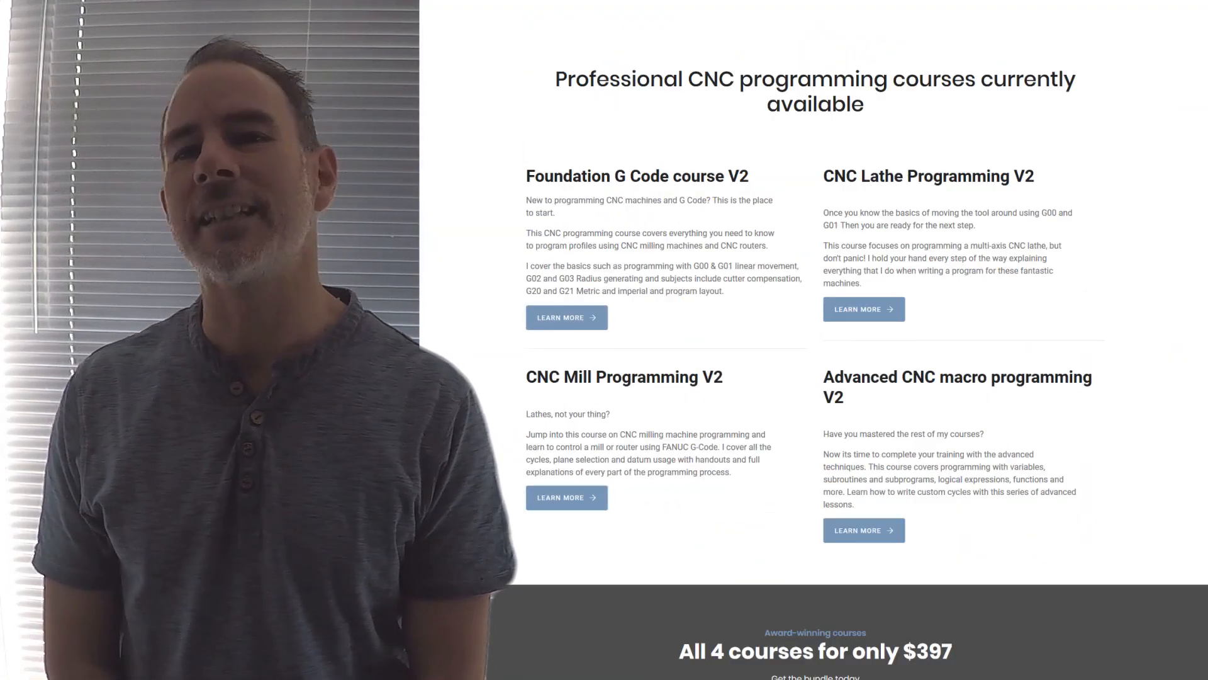
scroll(down, 3)
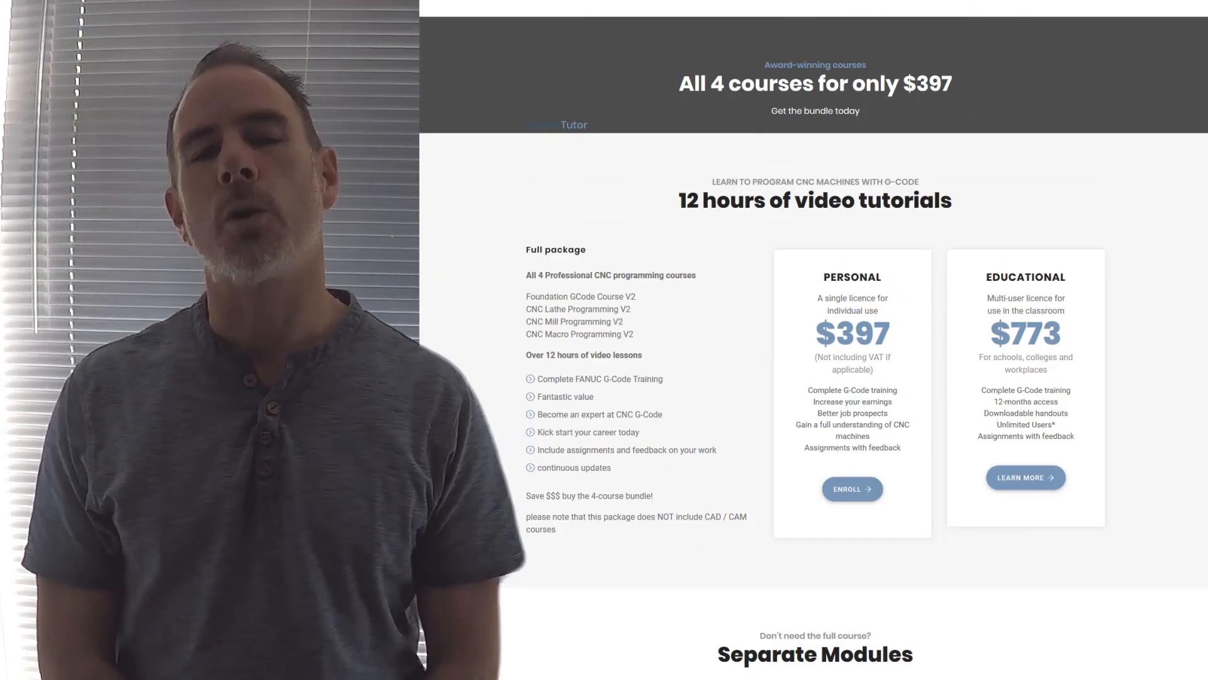